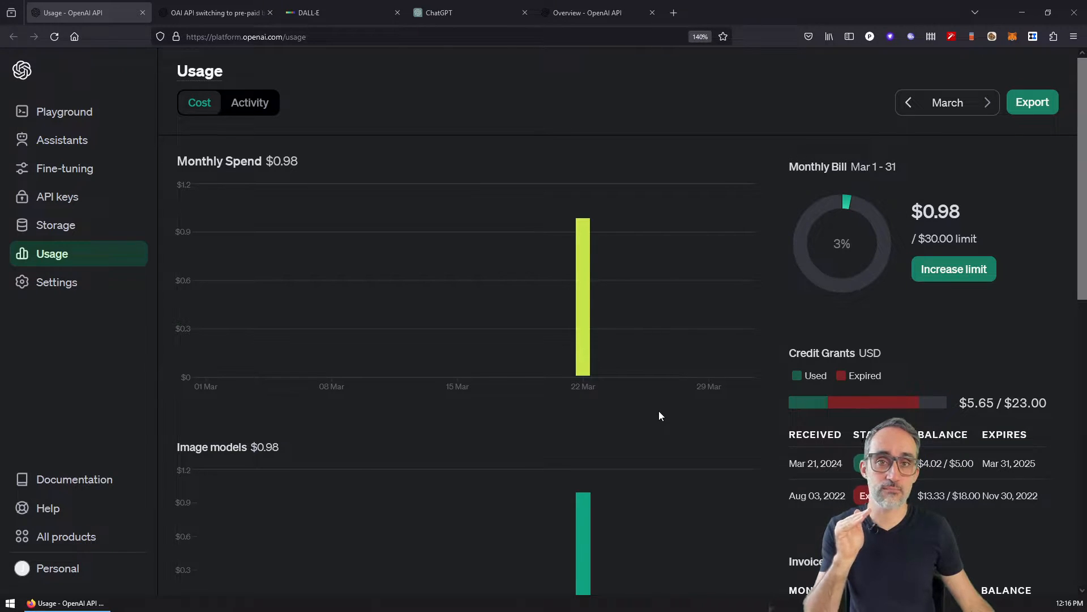
mouse_move(671, 389)
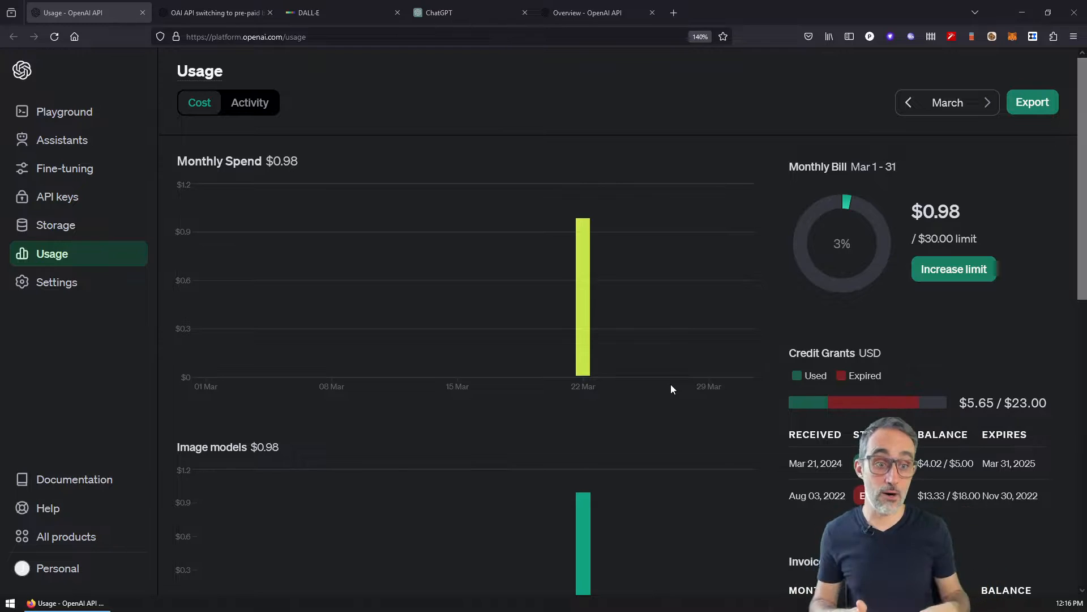
Step: Open the forum thread on OAI API switching to pre-paid billing and zoom in to read it
scroll(down, 3)
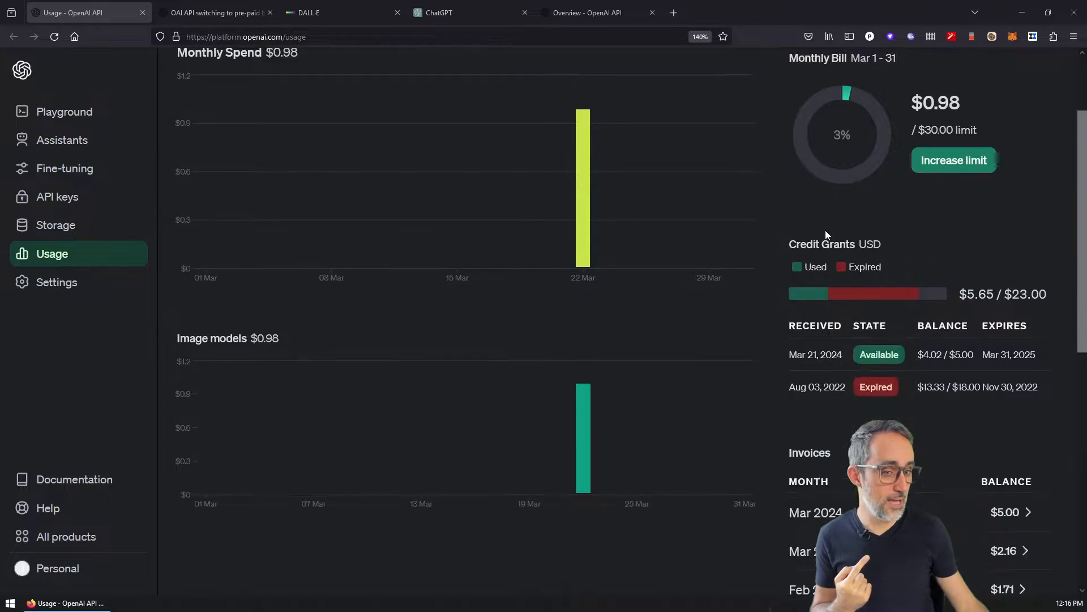
scroll(down, 3)
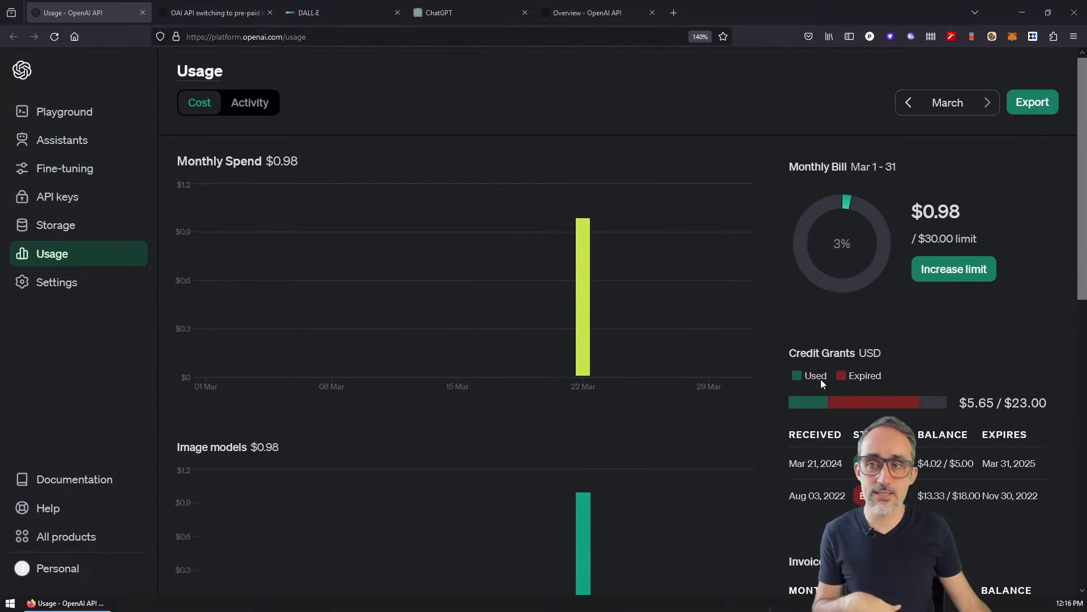
click(213, 13)
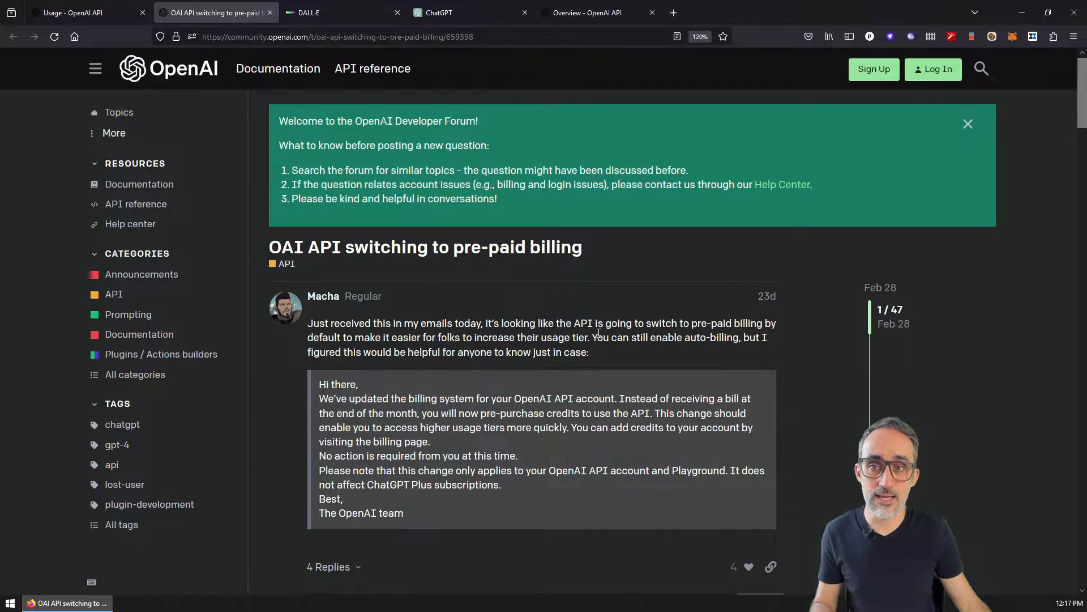
key(ctrl+plus)
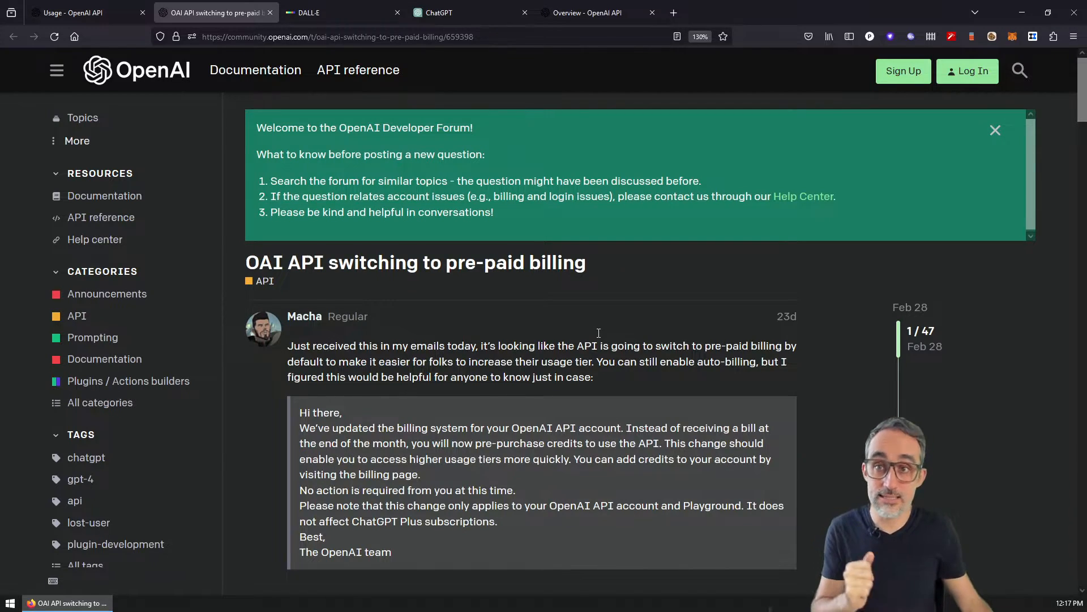
click(316, 12)
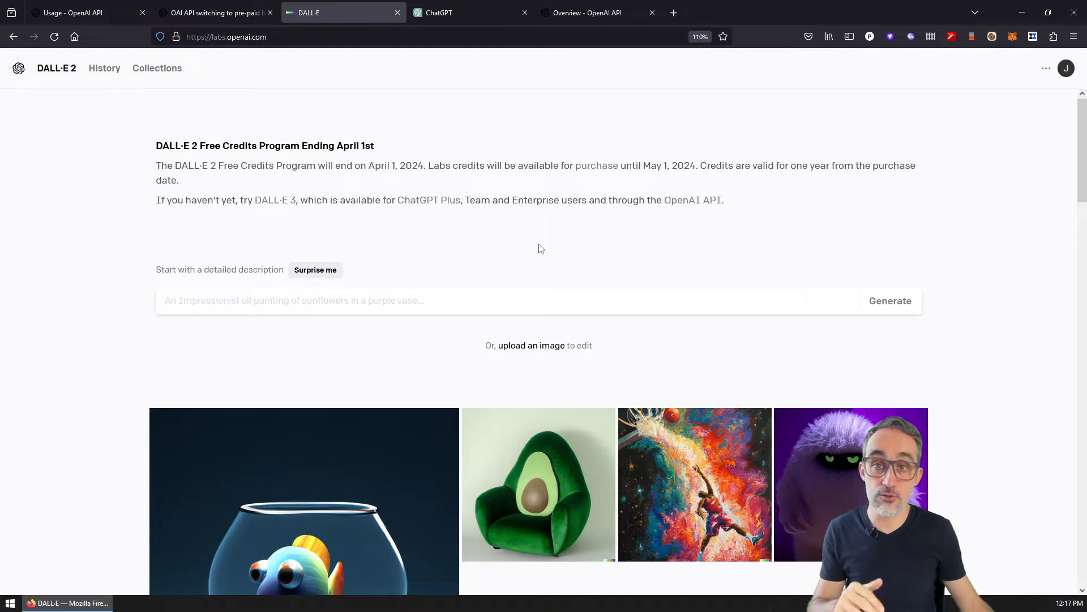
Step: Check remaining DALL·E credits and read the notice that free credits end April 1st
click(1066, 68)
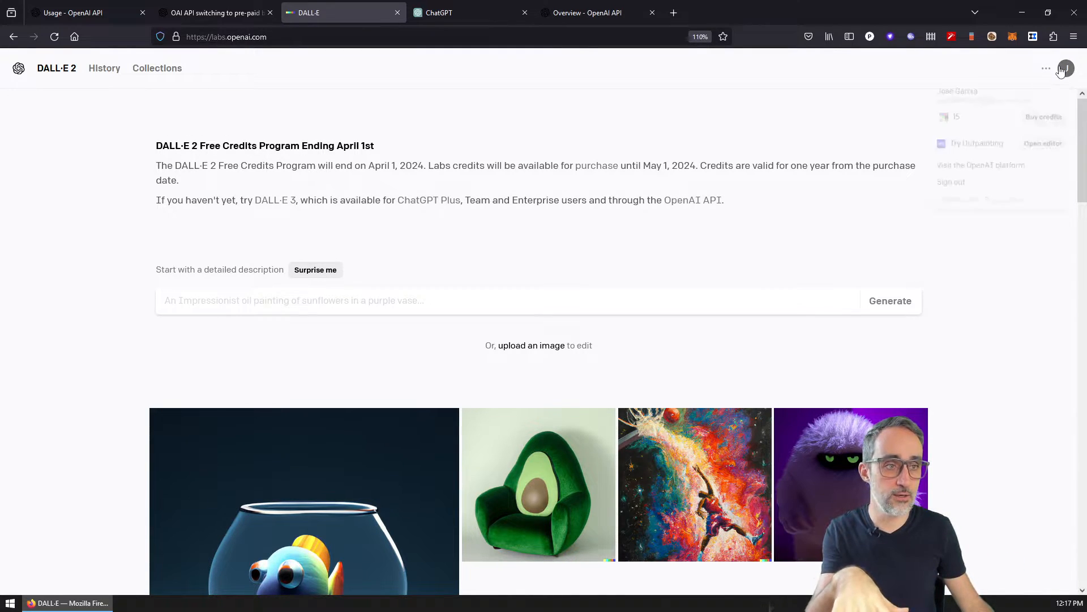
click(1066, 68)
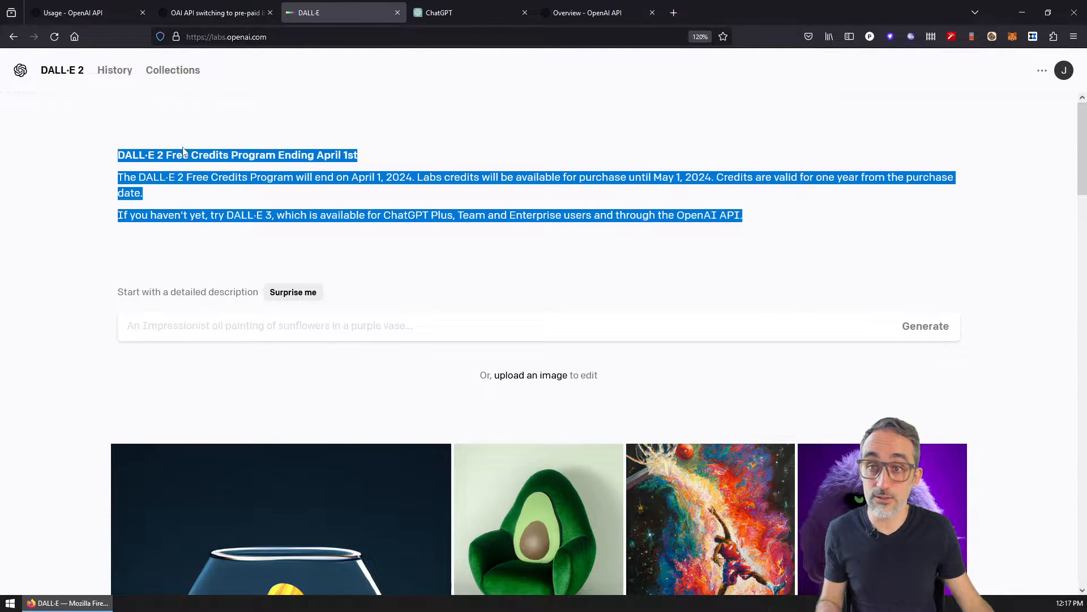
click(381, 152)
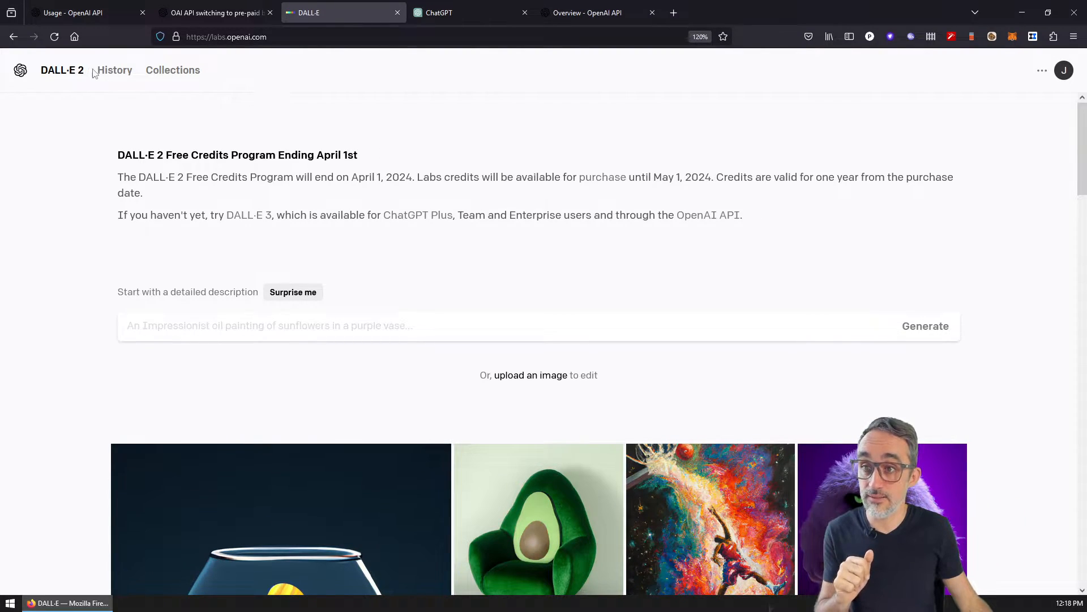
mouse_move(405, 255)
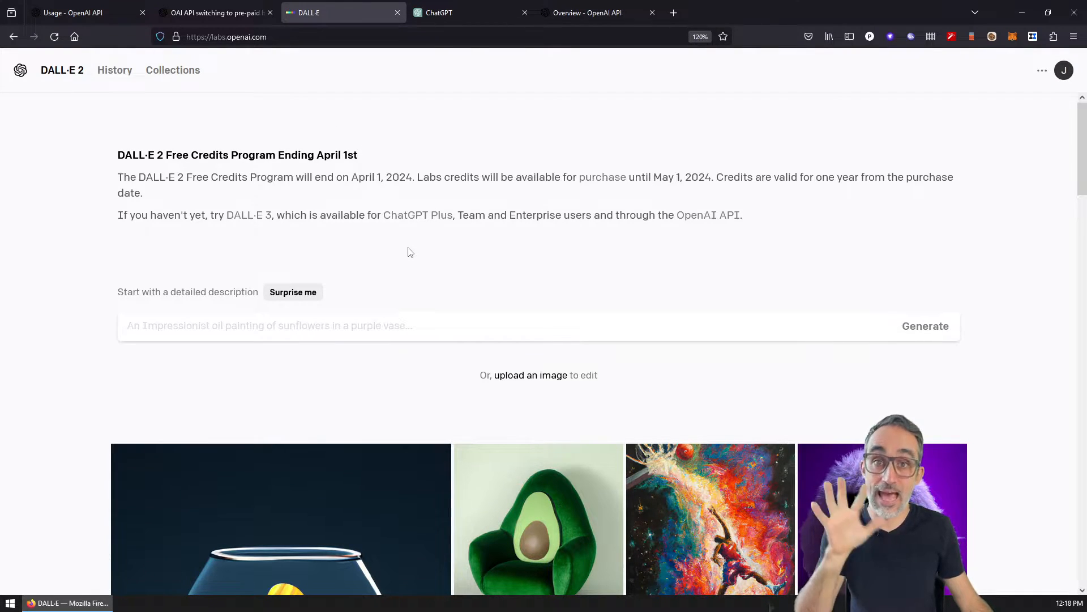
drag(239, 214, 309, 214)
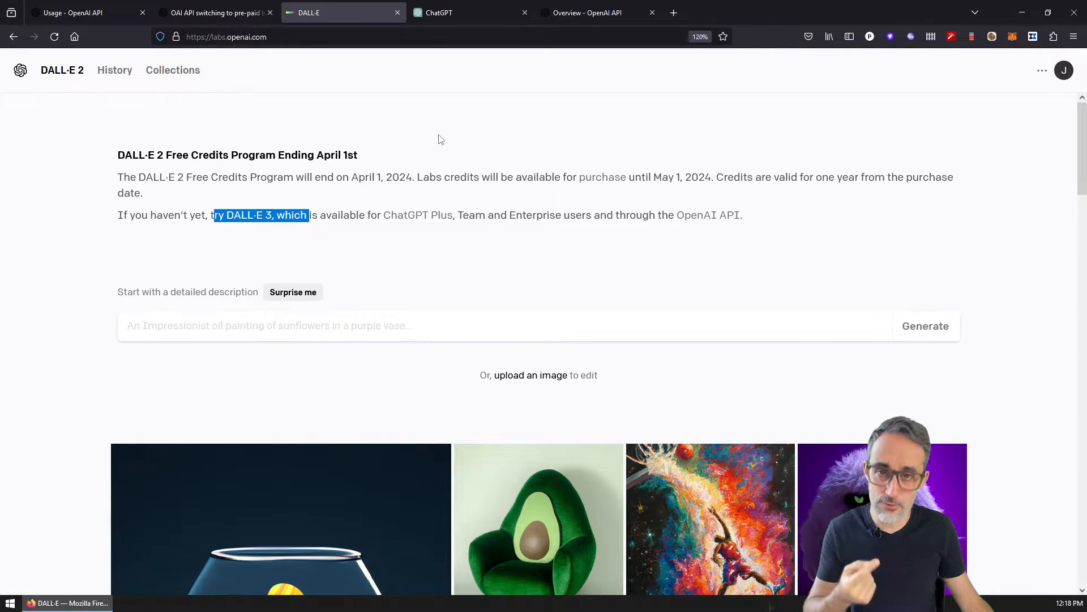
click(471, 13)
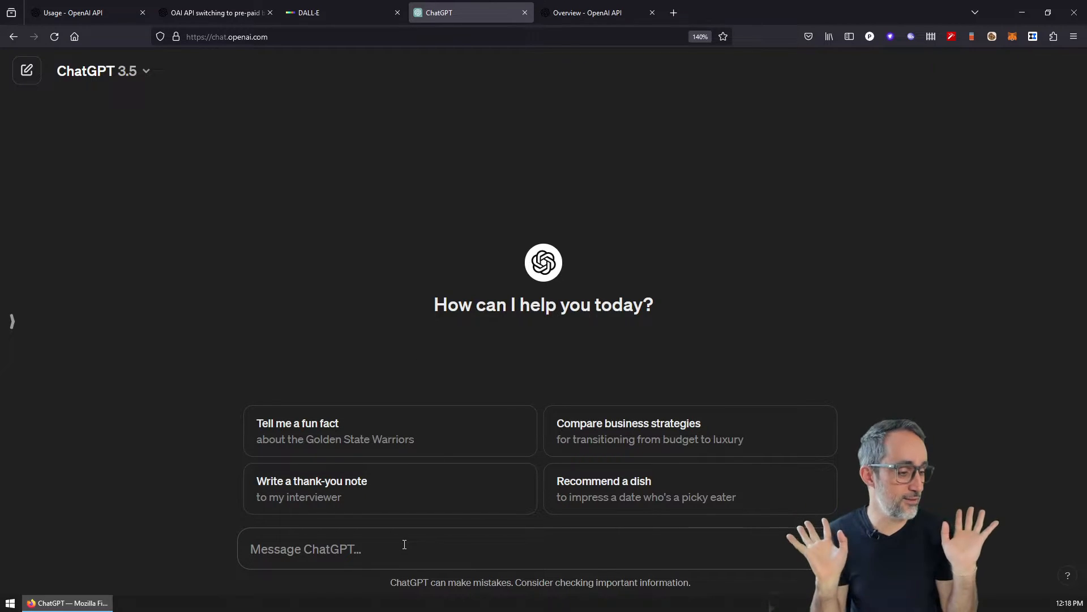
Step: View the GPT-4 'Upgrade to Plus' model option while staying on GPT-3.5
click(103, 71)
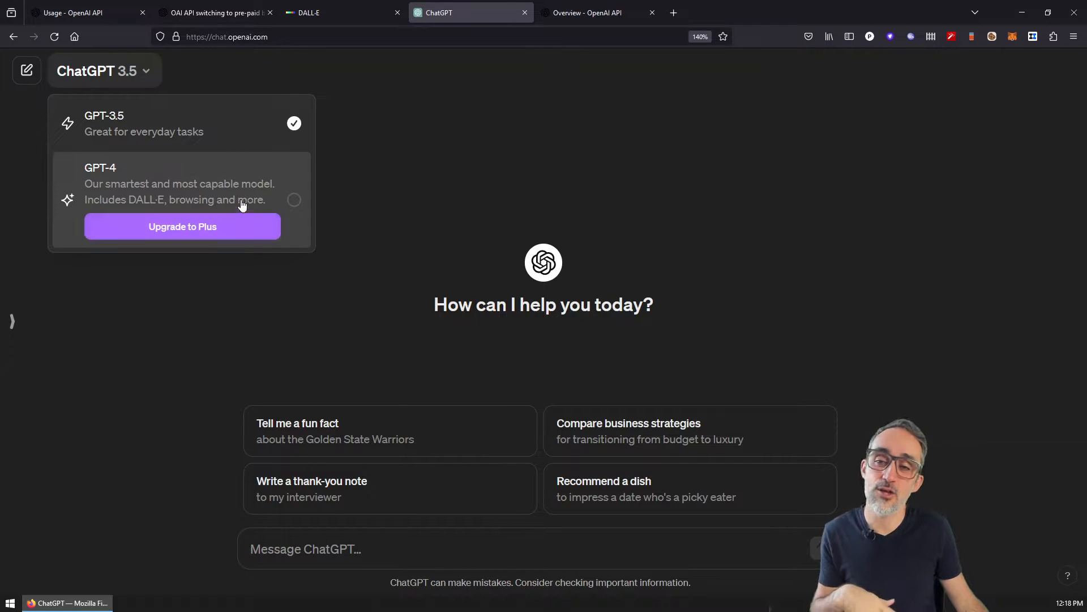
mouse_move(477, 211)
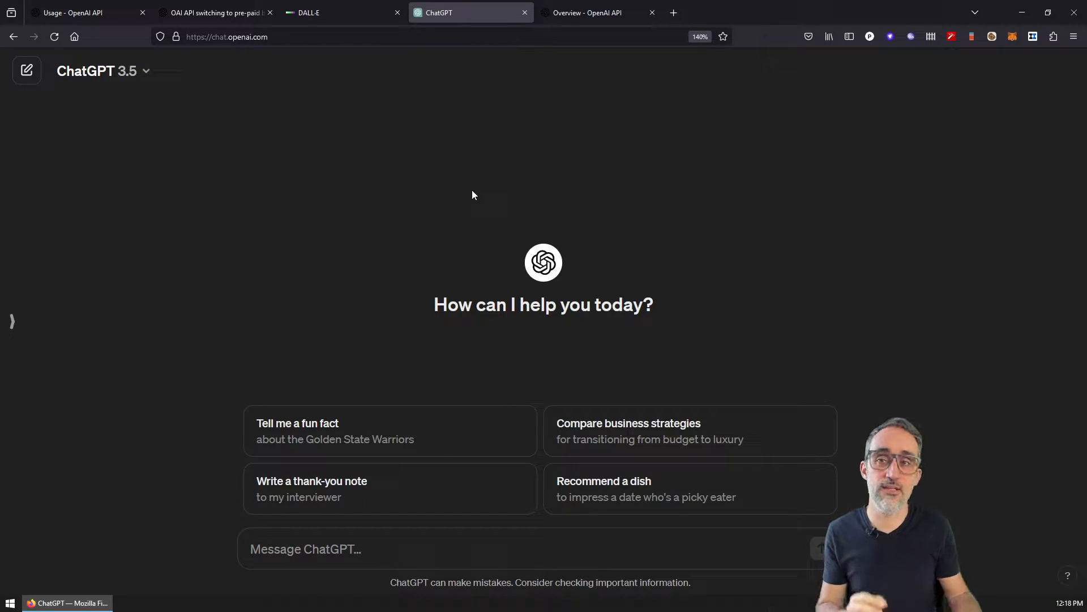
click(76, 12)
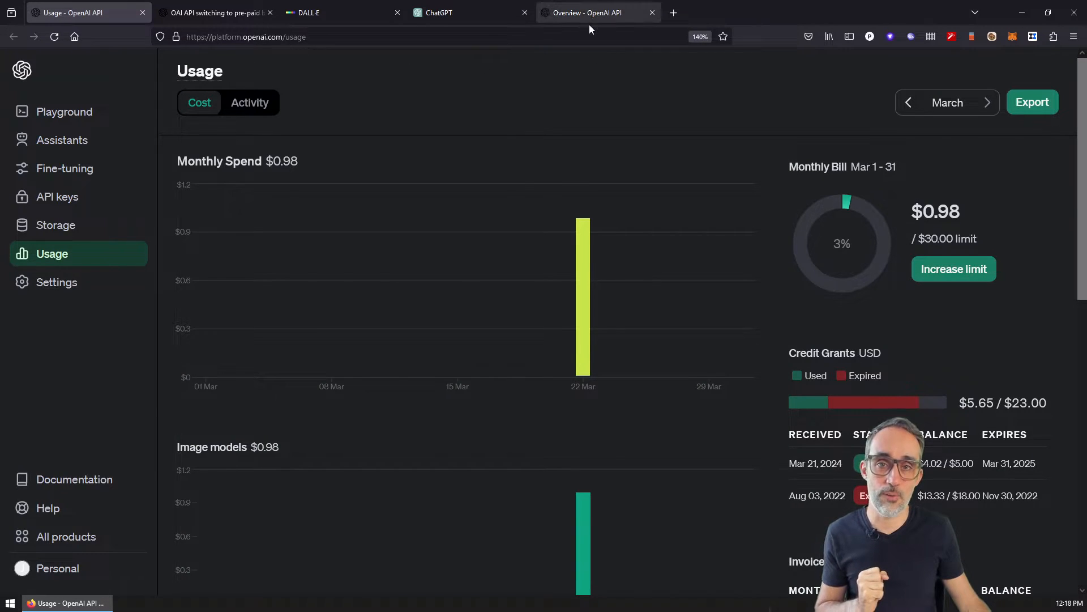
Step: Review the $0.98 March spend and credit grants, and look over the API keys list
click(597, 12)
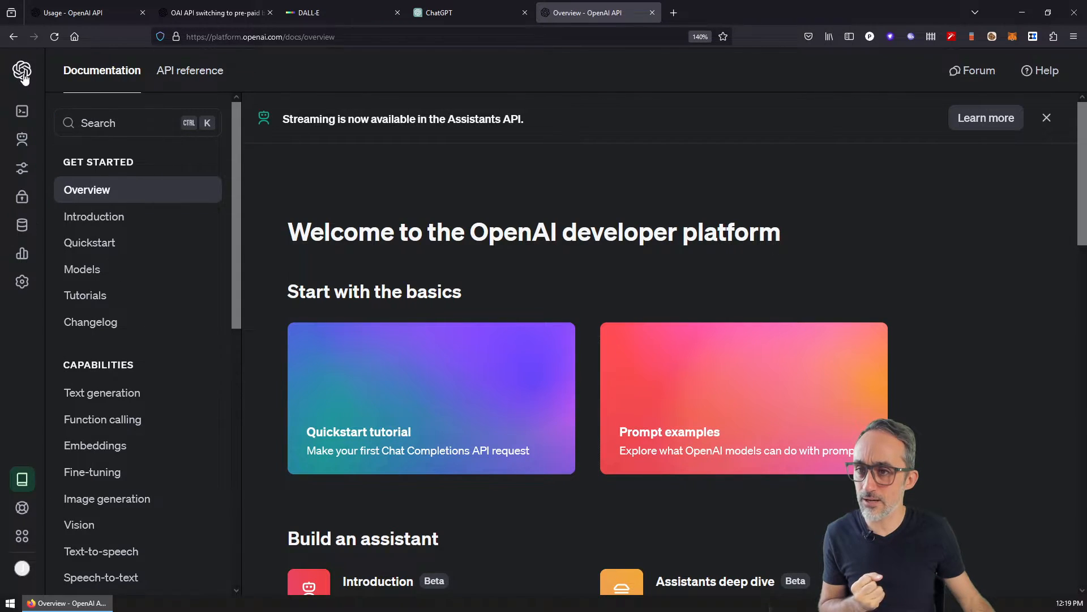
click(22, 71)
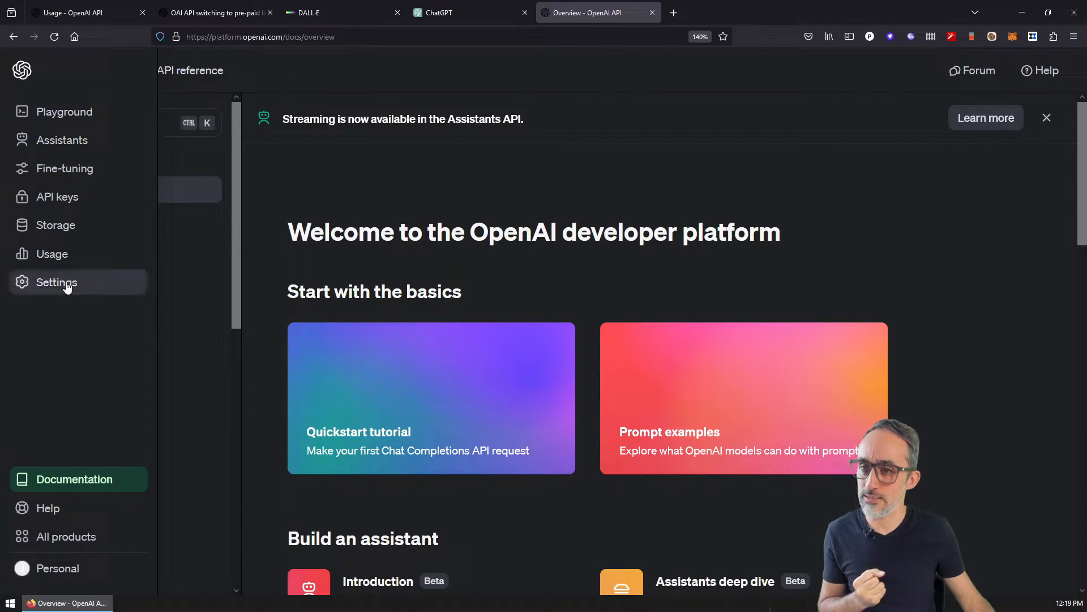
click(58, 196)
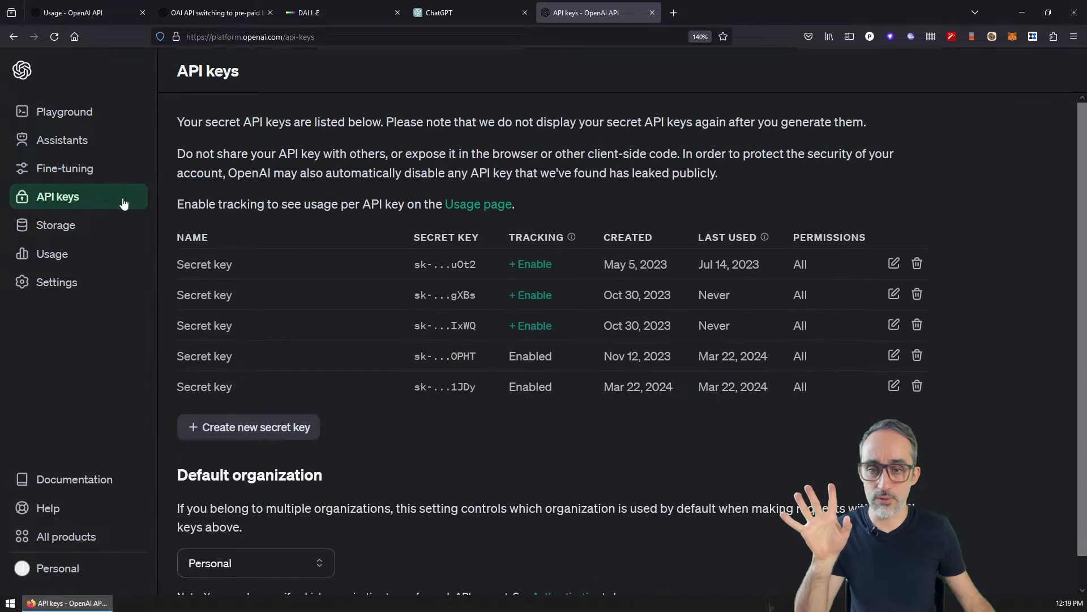
mouse_move(217, 279)
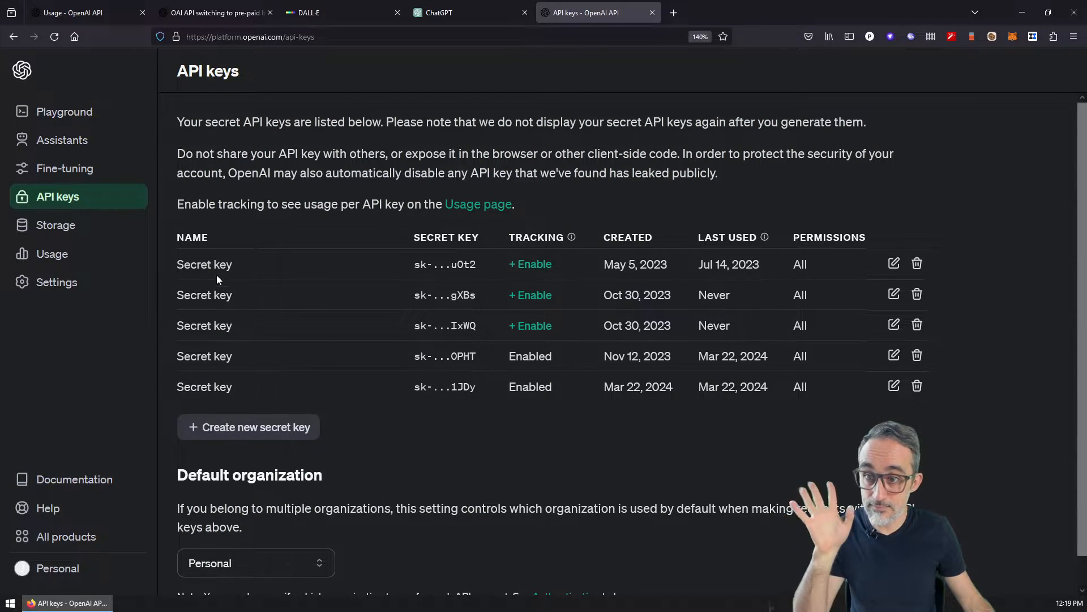
mouse_move(56, 282)
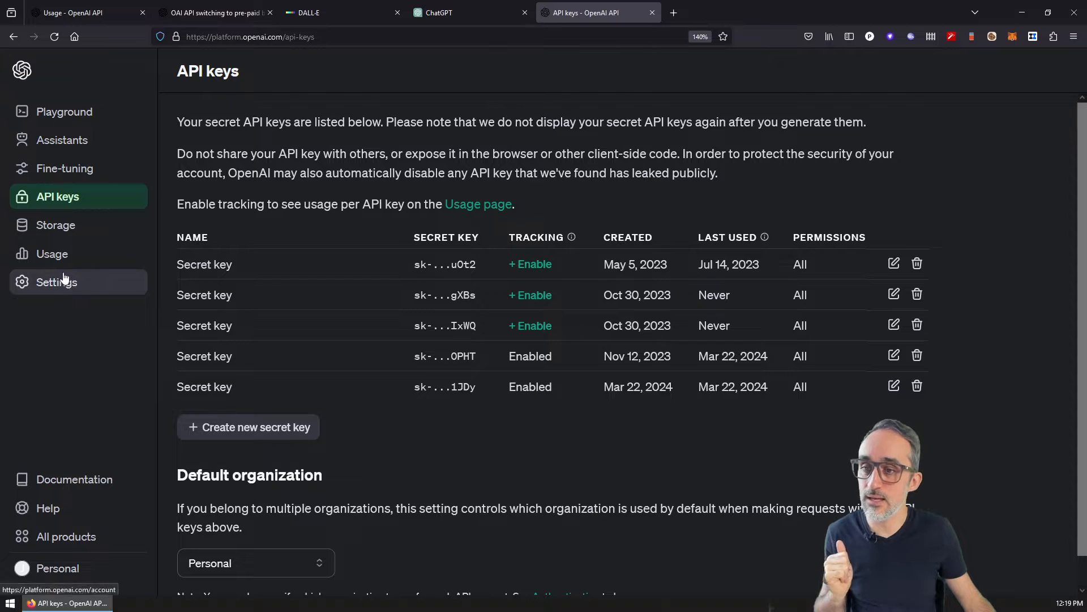
click(52, 253)
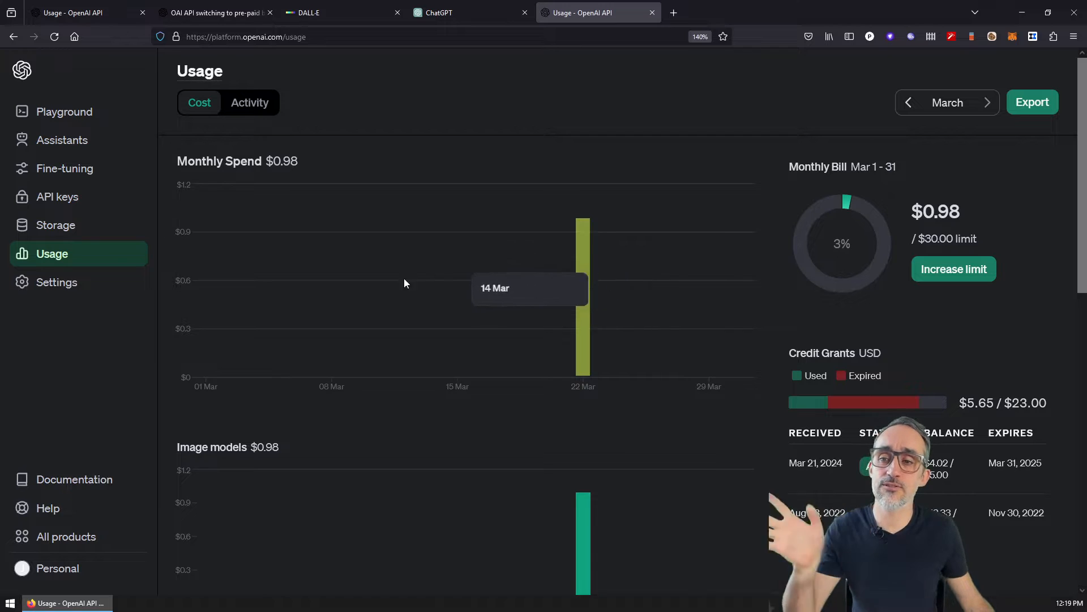
Step: Check saved payment cards, cancel adding a new one, and return to the billing overview
click(57, 282)
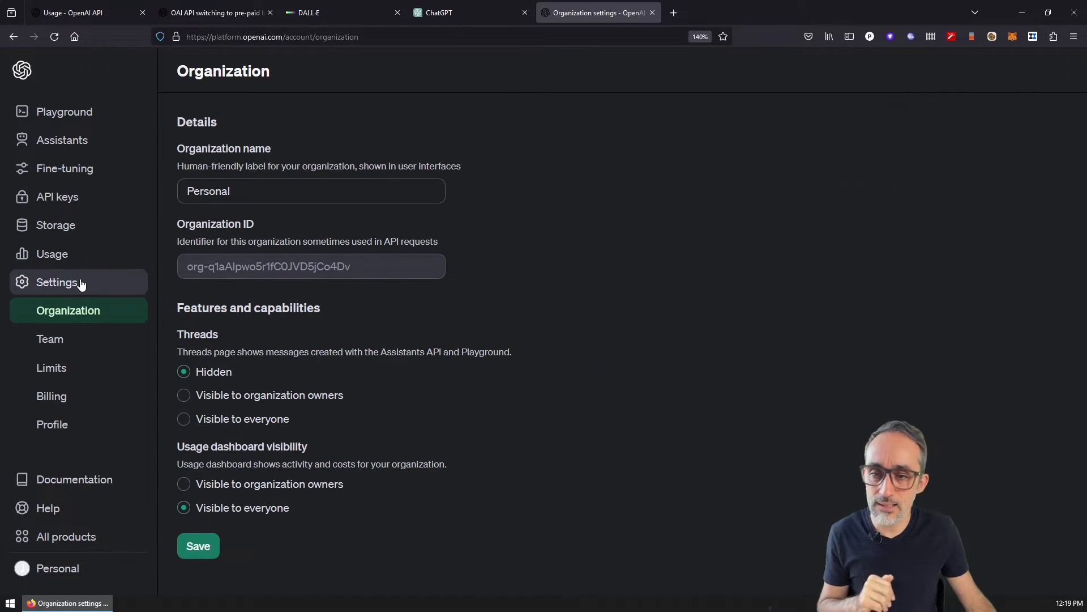
click(51, 396)
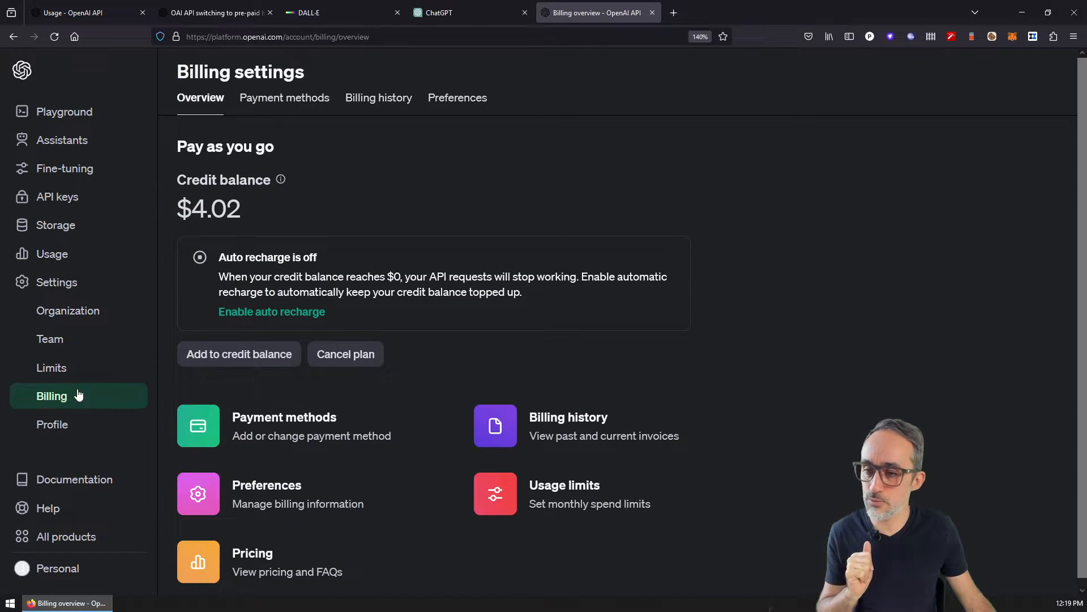
mouse_move(81, 345)
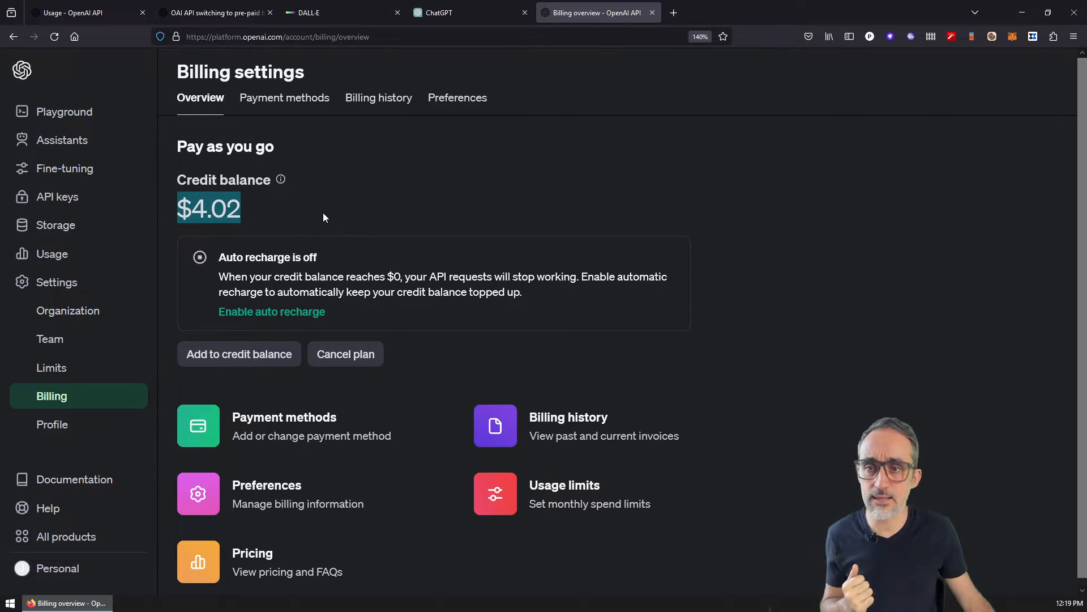
click(284, 97)
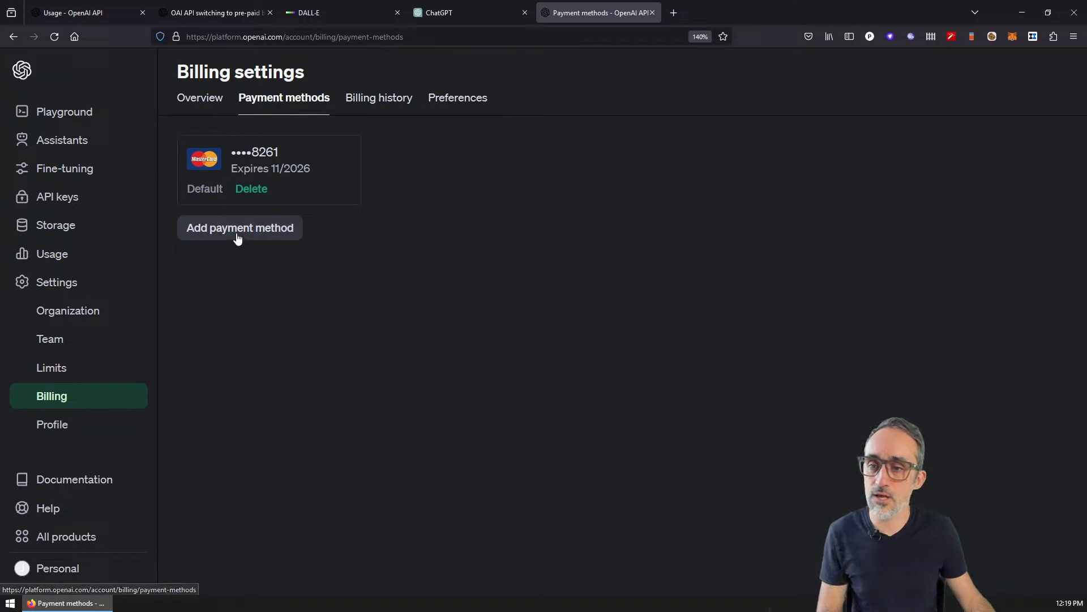
click(239, 227)
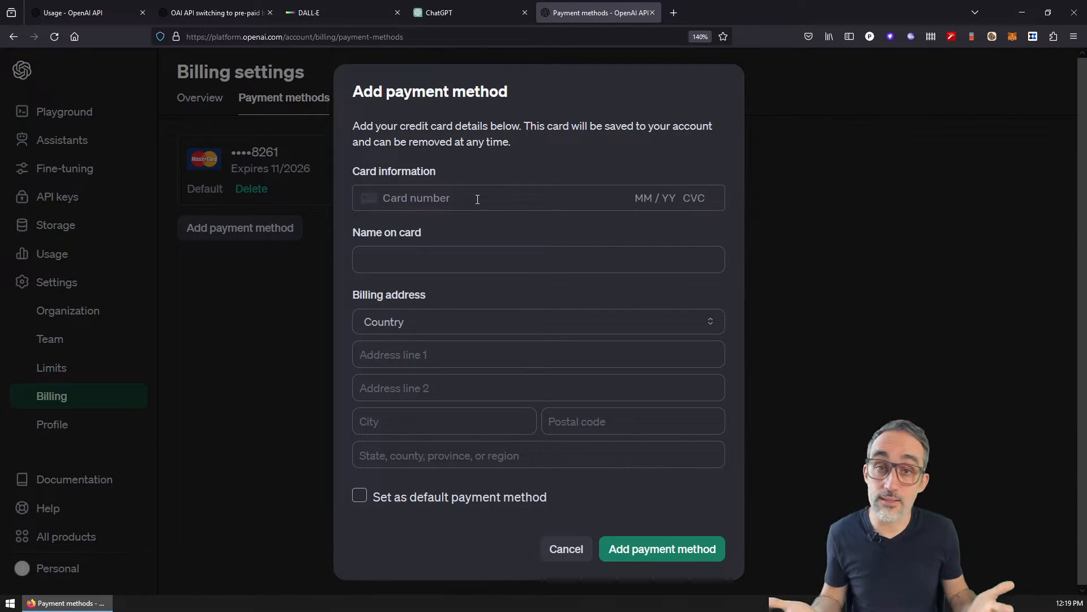
click(565, 549)
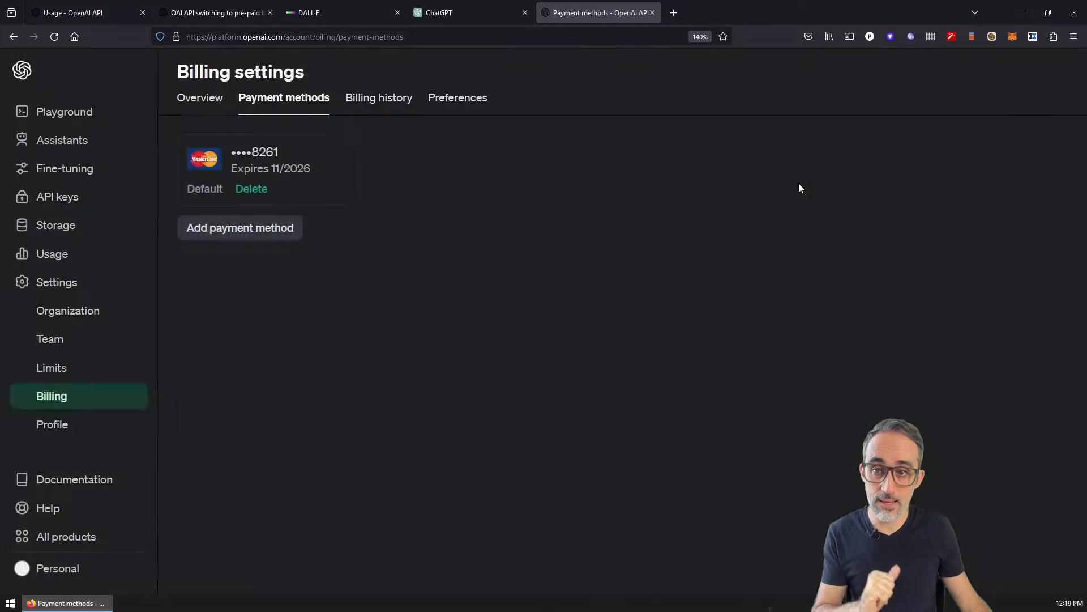
mouse_move(89, 368)
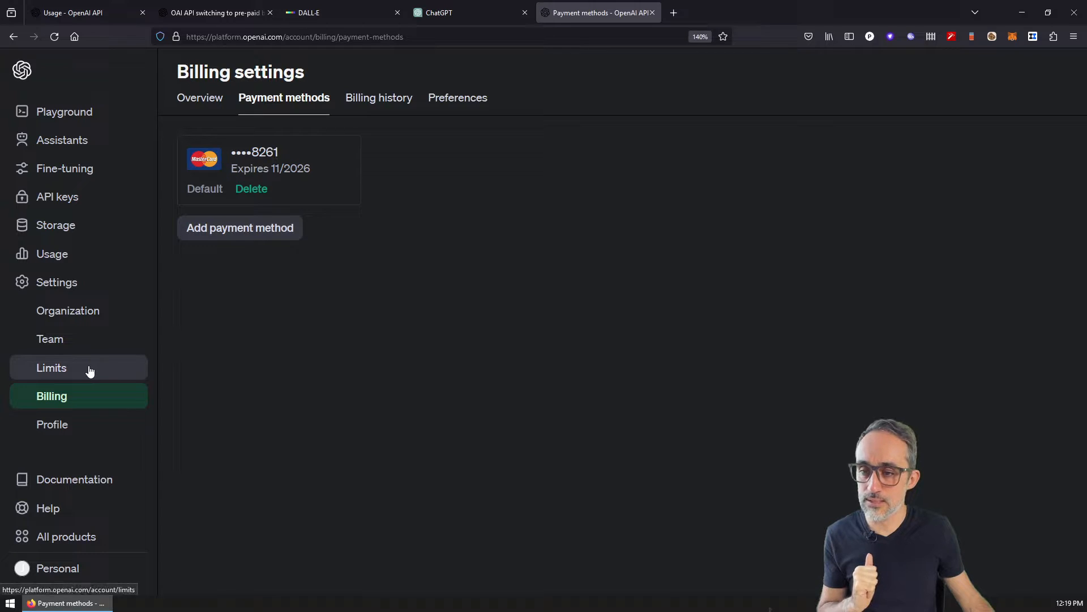
click(200, 96)
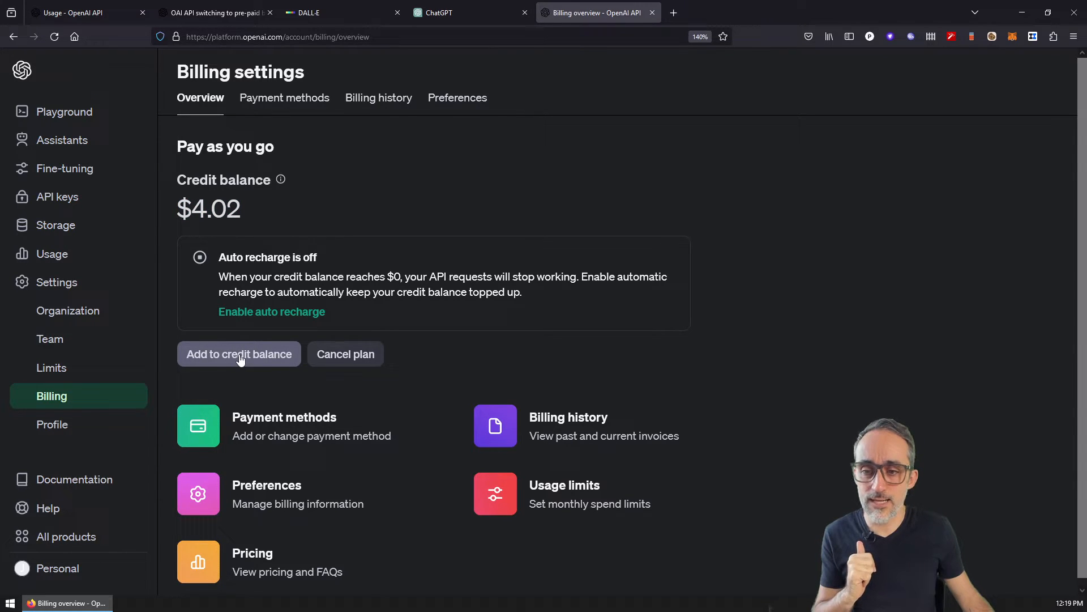
Step: Buy $5 of prepaid credit, raising the balance from $4.02 to $9.02
click(238, 353)
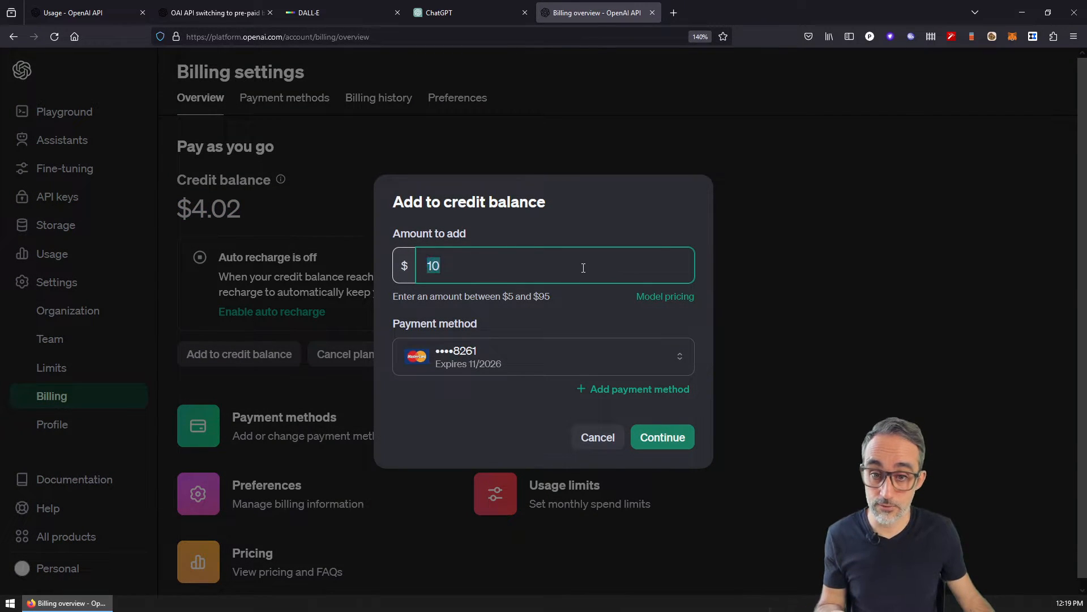
text(5)
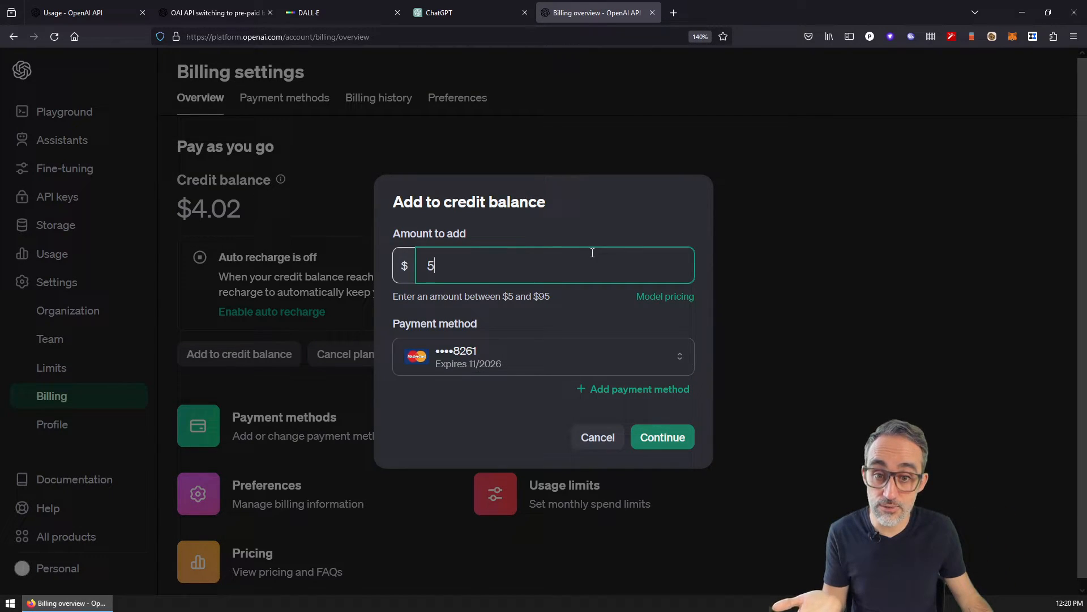
click(661, 436)
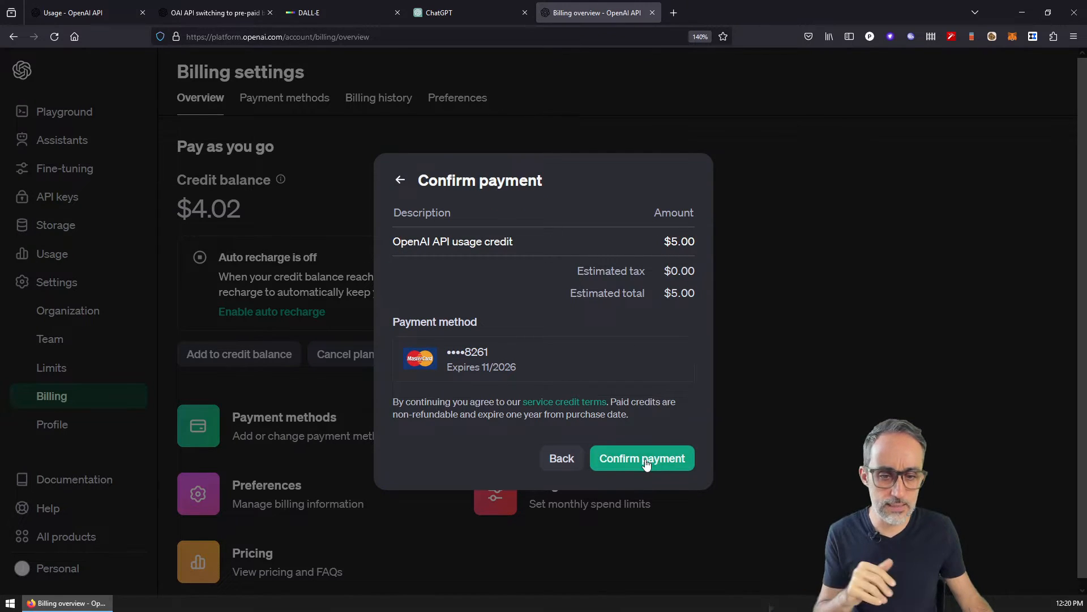
click(641, 457)
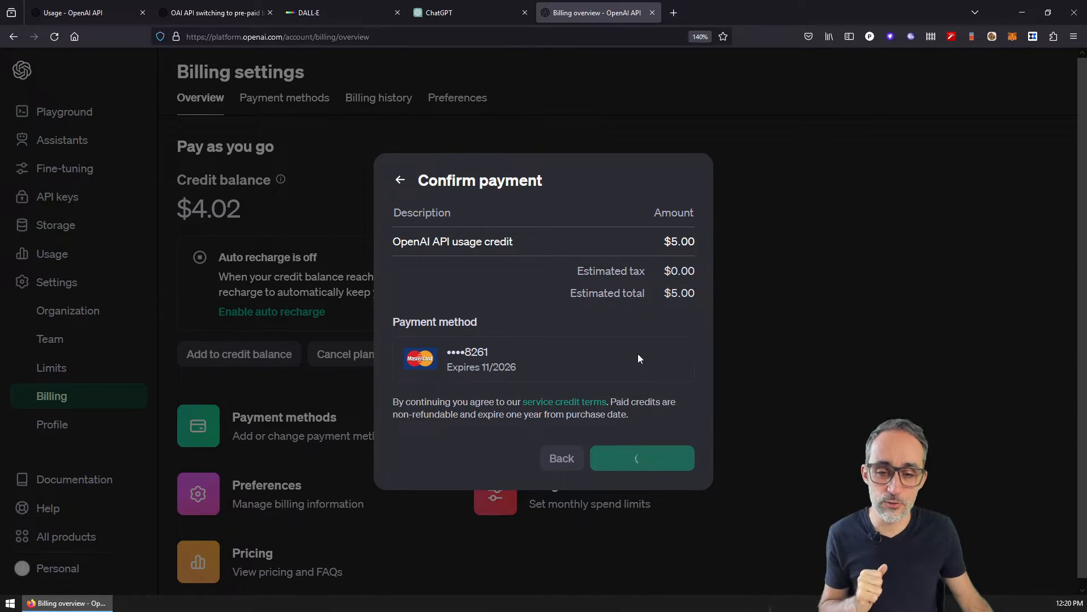
mouse_move(280, 192)
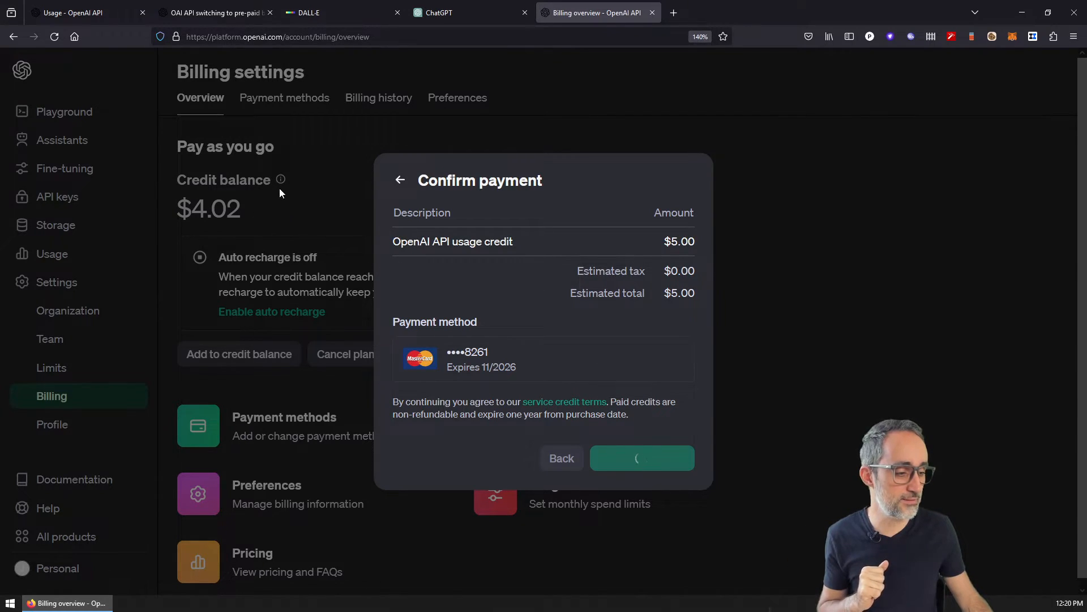
click(640, 458)
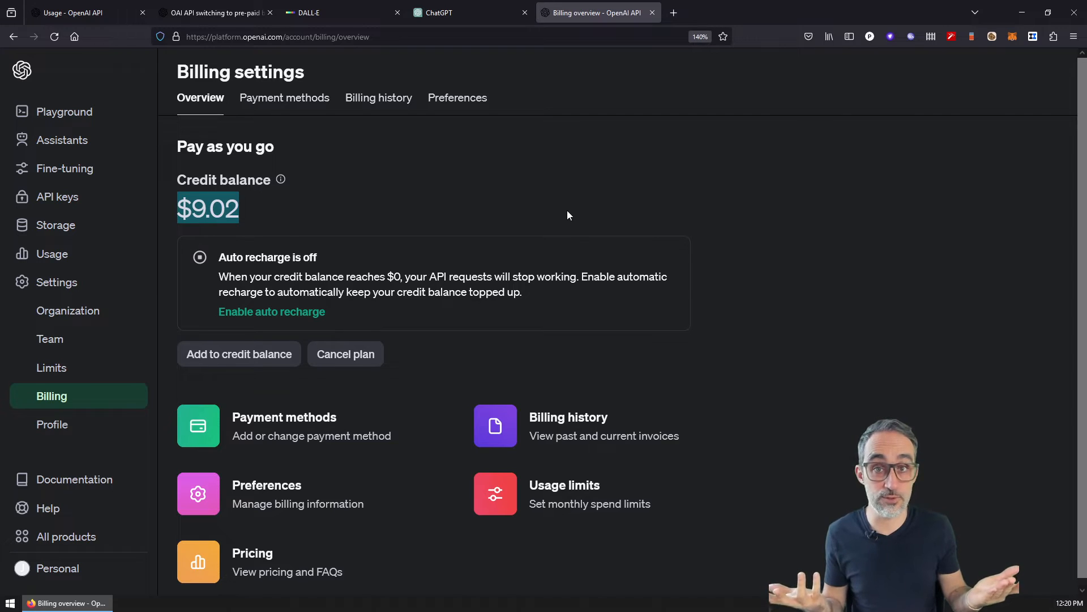
mouse_move(230, 320)
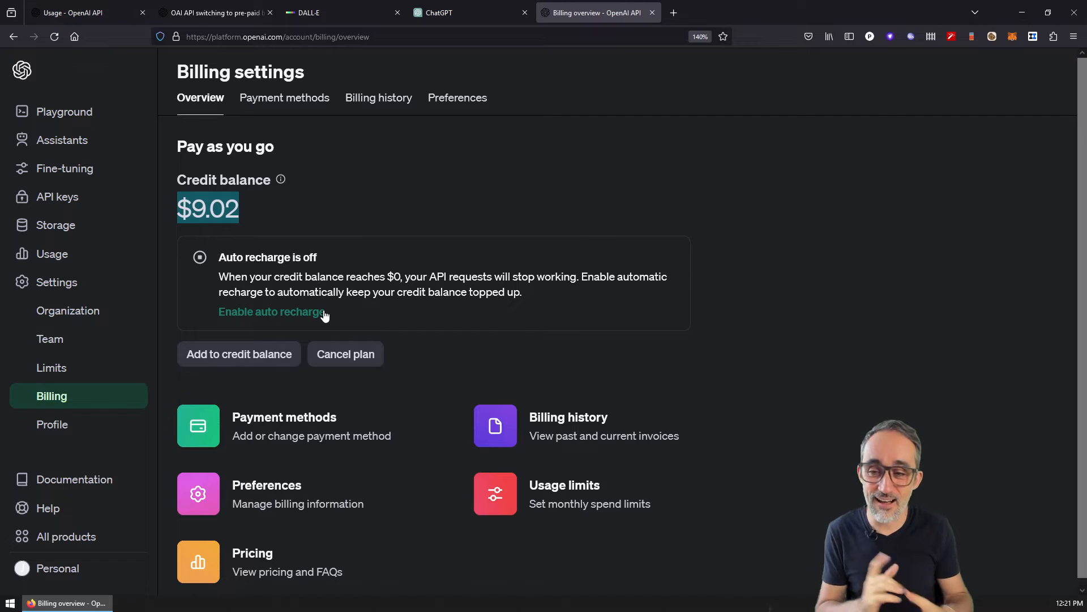
mouse_move(58, 197)
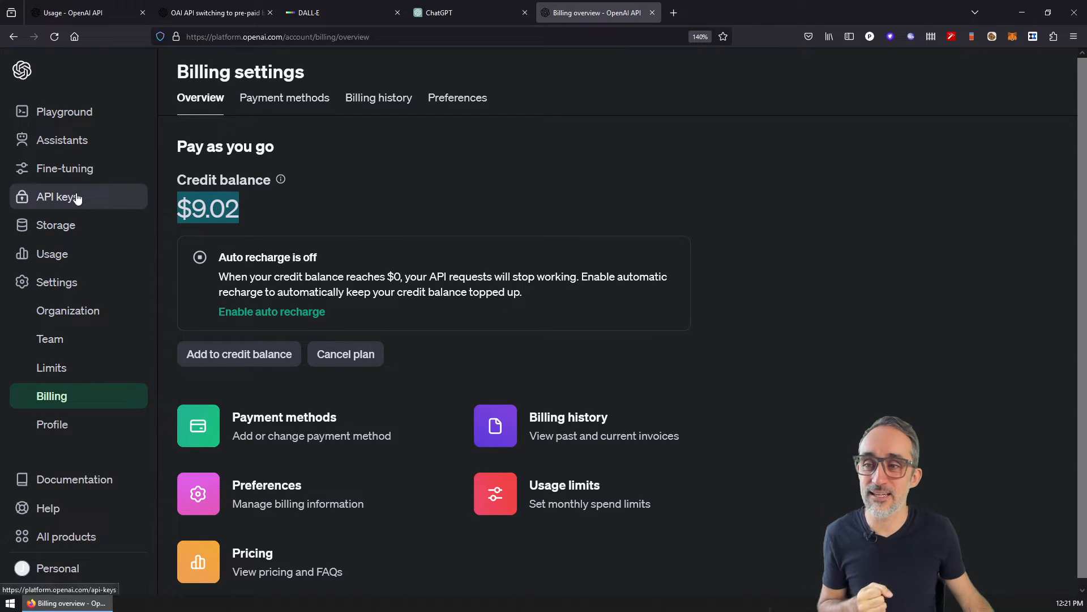
Step: View the secret API keys list, then bring up the 'Fun with AI!' DALL·E YouTube playlist
click(58, 197)
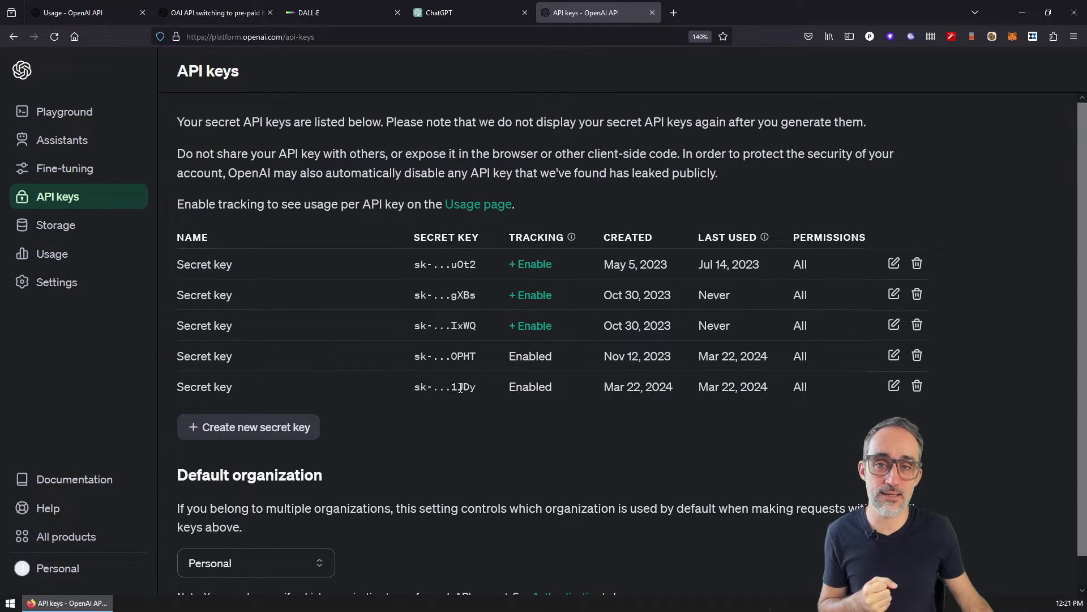
mouse_move(546, 460)
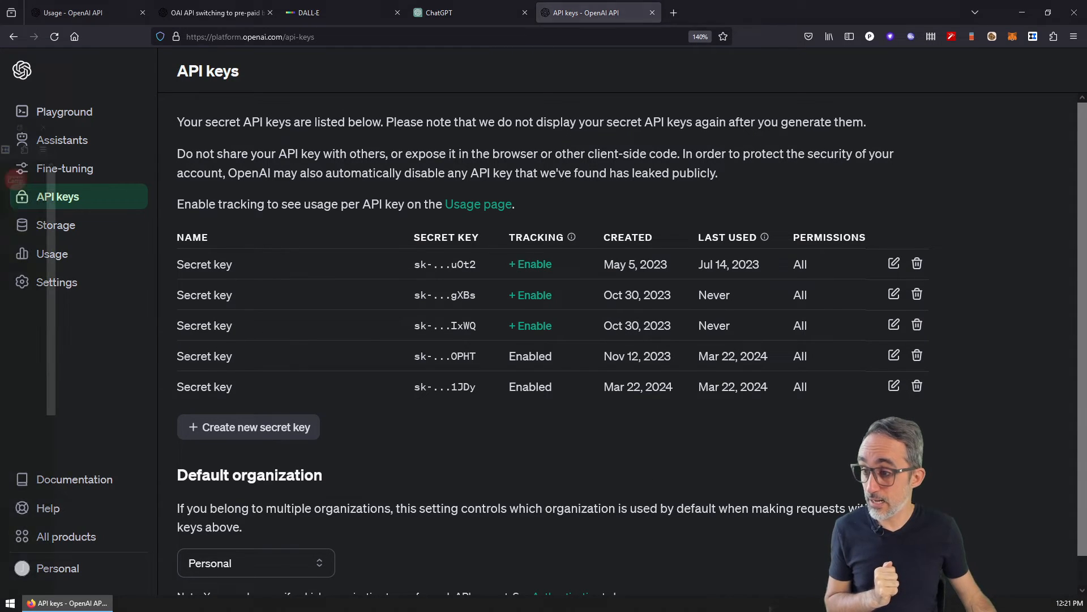
click(76, 12)
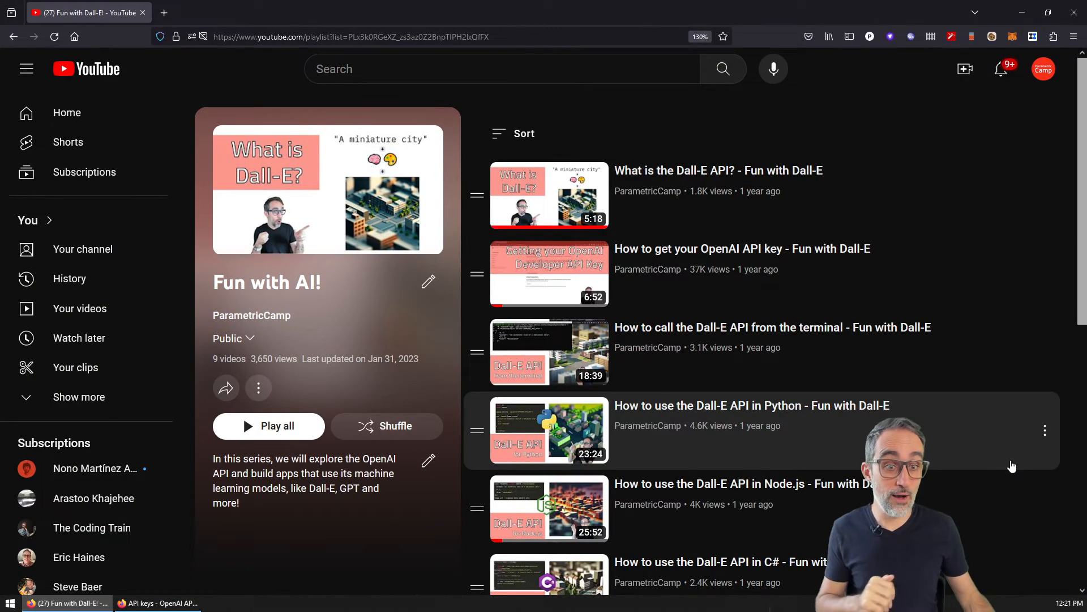